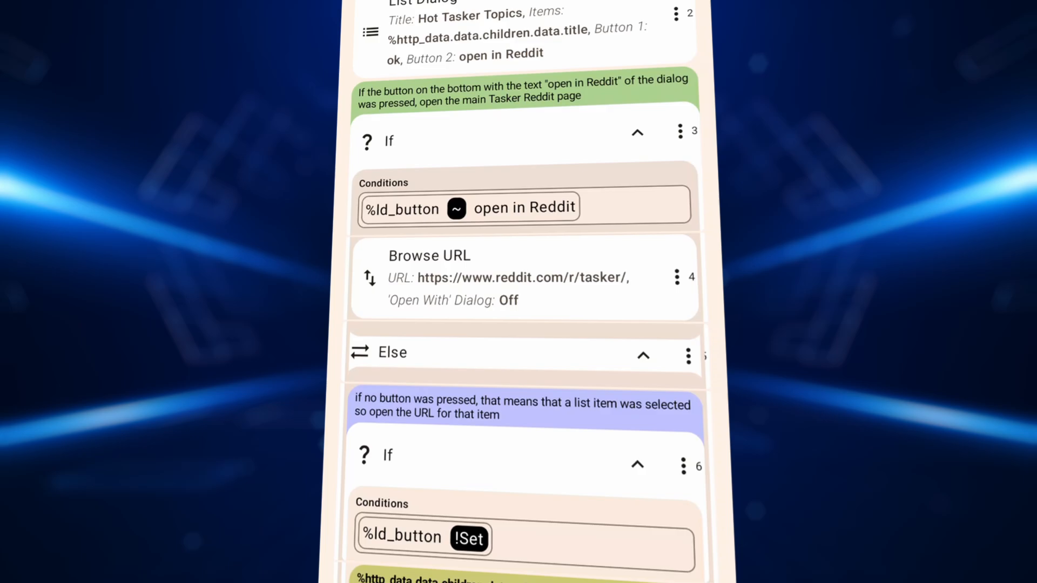
Enable 'Use Tasker 2024 UI (VERY EARLY)' in Preferences and open the Test task
scroll(down, 3)
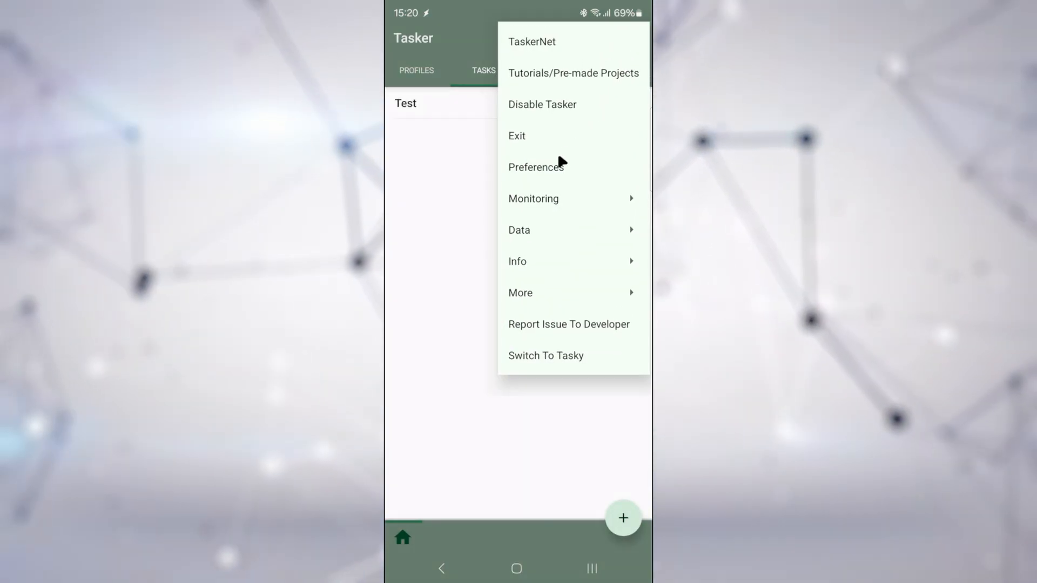
click(535, 167)
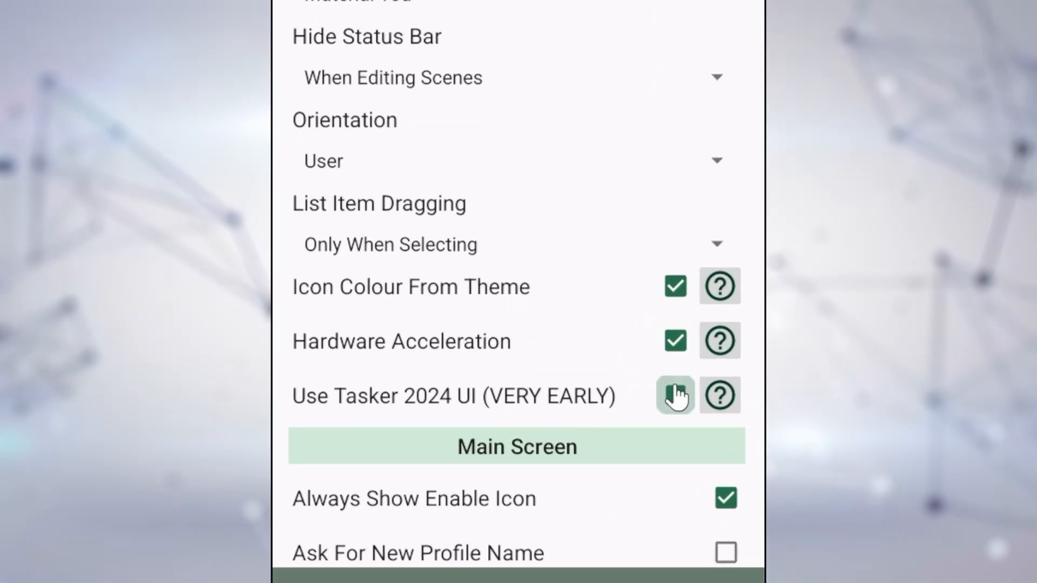
click(674, 396)
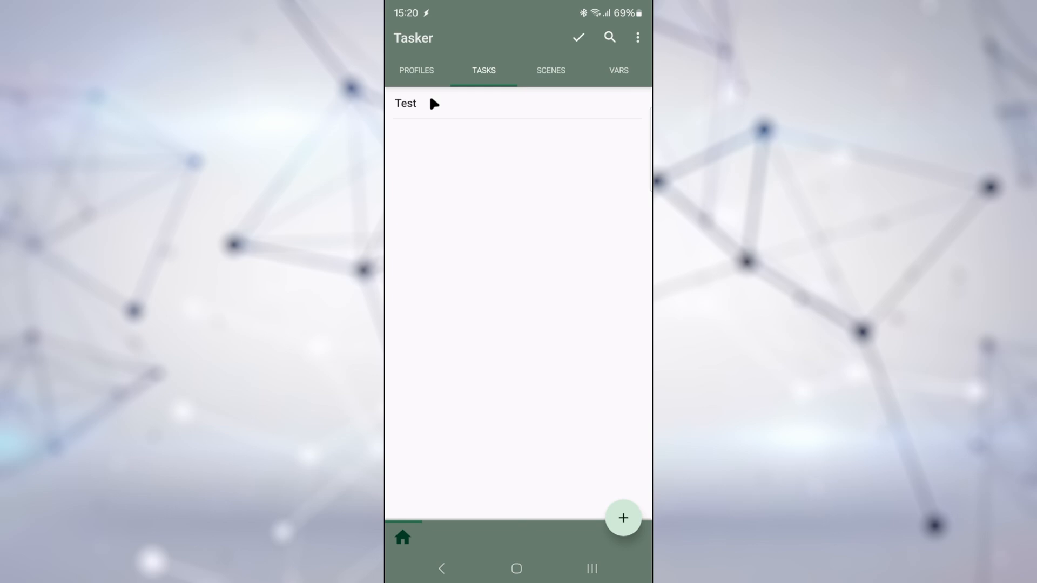
click(406, 103)
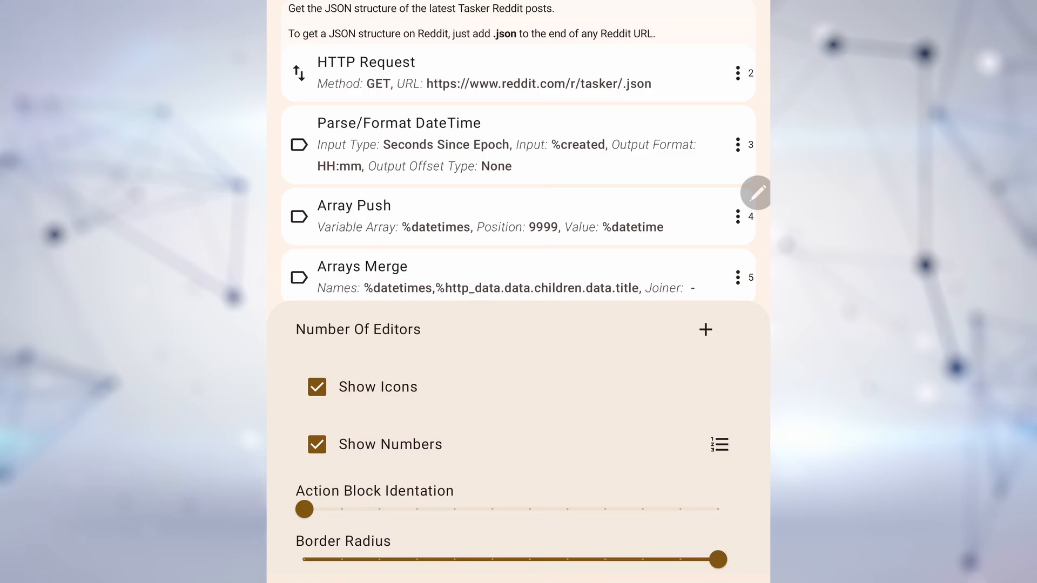
Switch the Test task's HTTP Request method from GET to POST
click(719, 444)
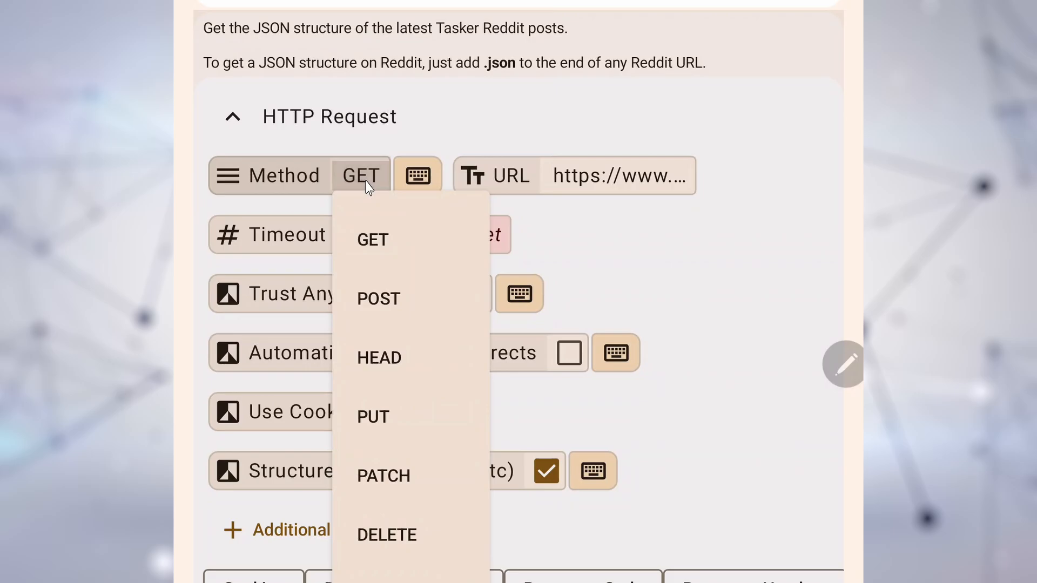
click(379, 299)
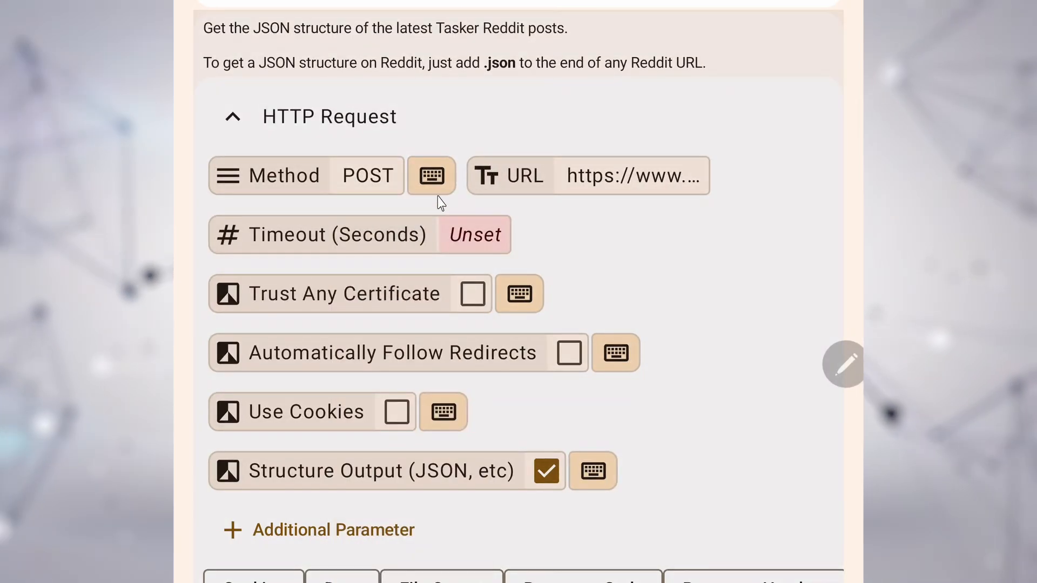
click(431, 175)
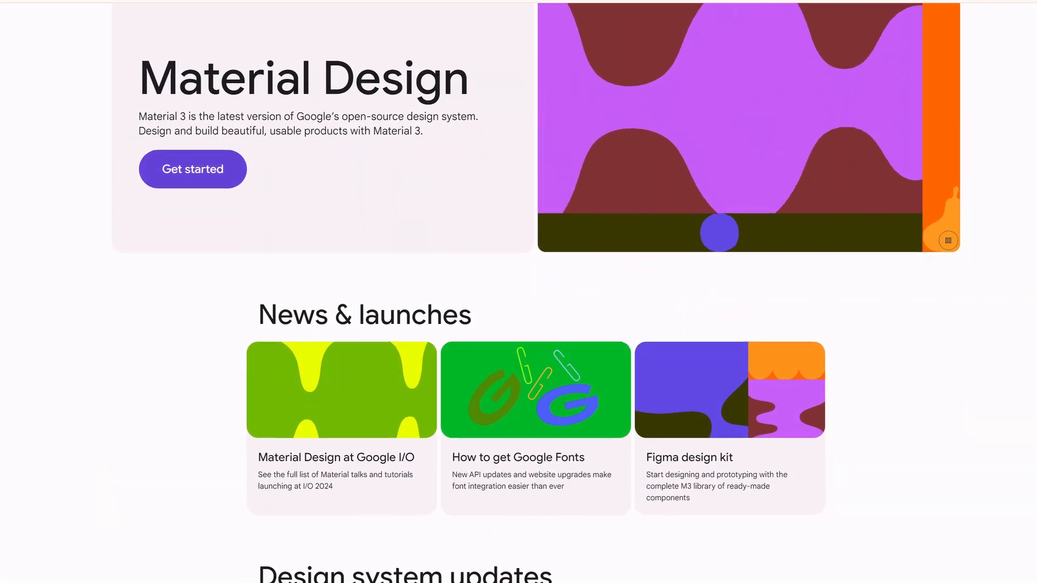
Scroll the Material Design site to the surface and component Elevation guidelines
scroll(down, 3)
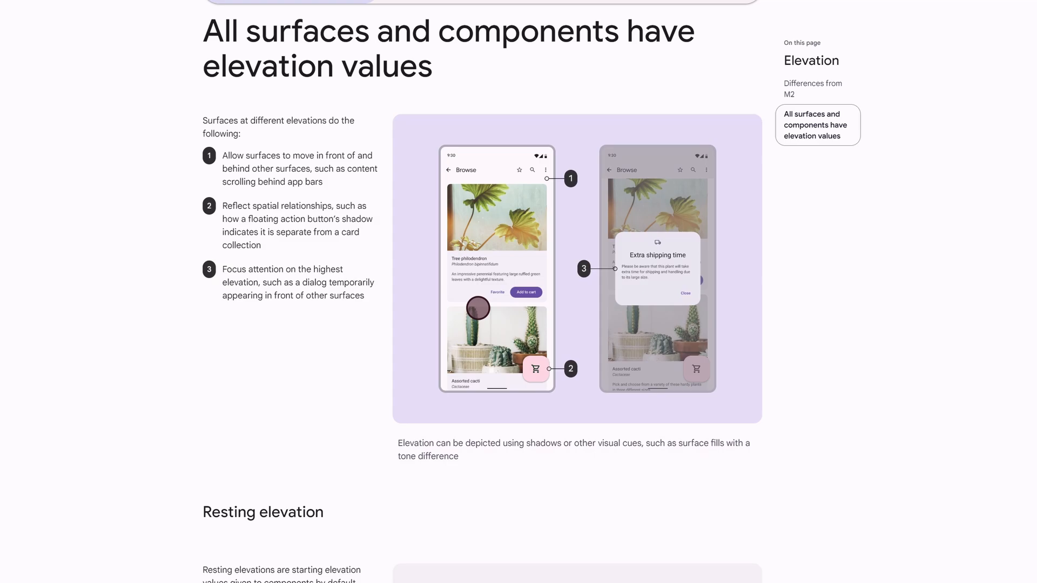
scroll(down, 3)
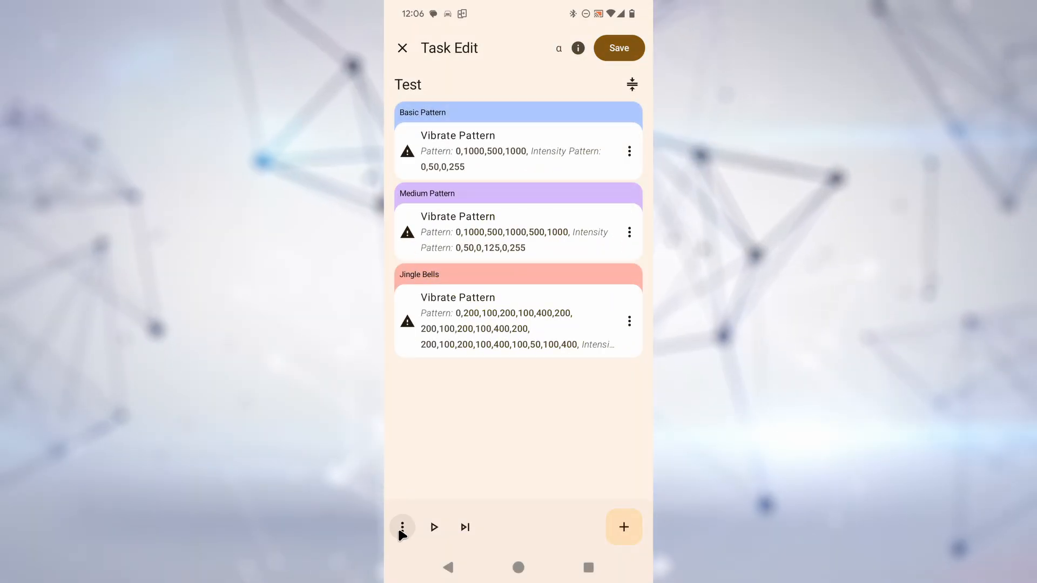
Enable WebUI for the Test task and test moving action 0 to 1
click(402, 527)
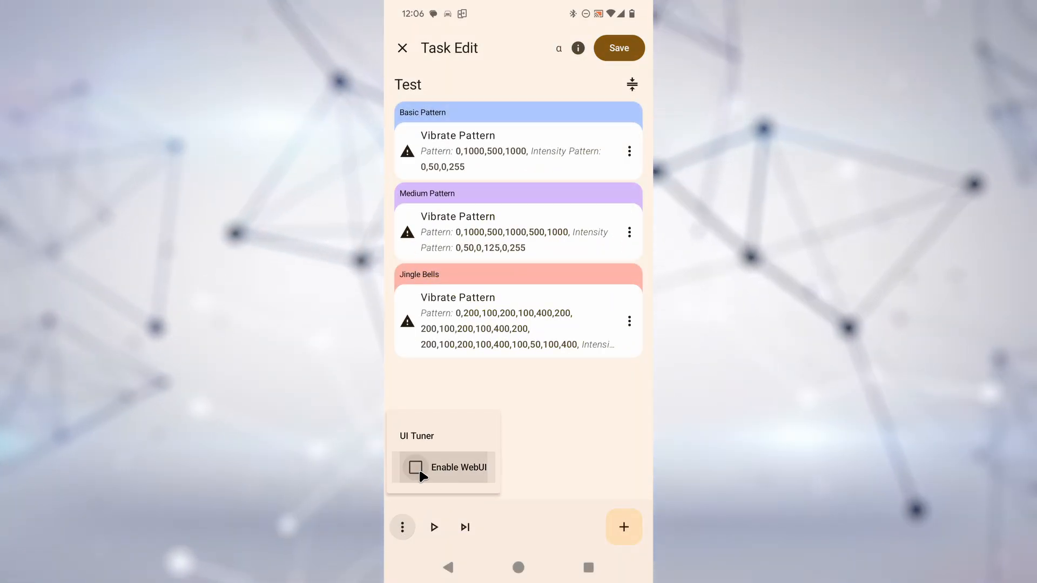
click(416, 467)
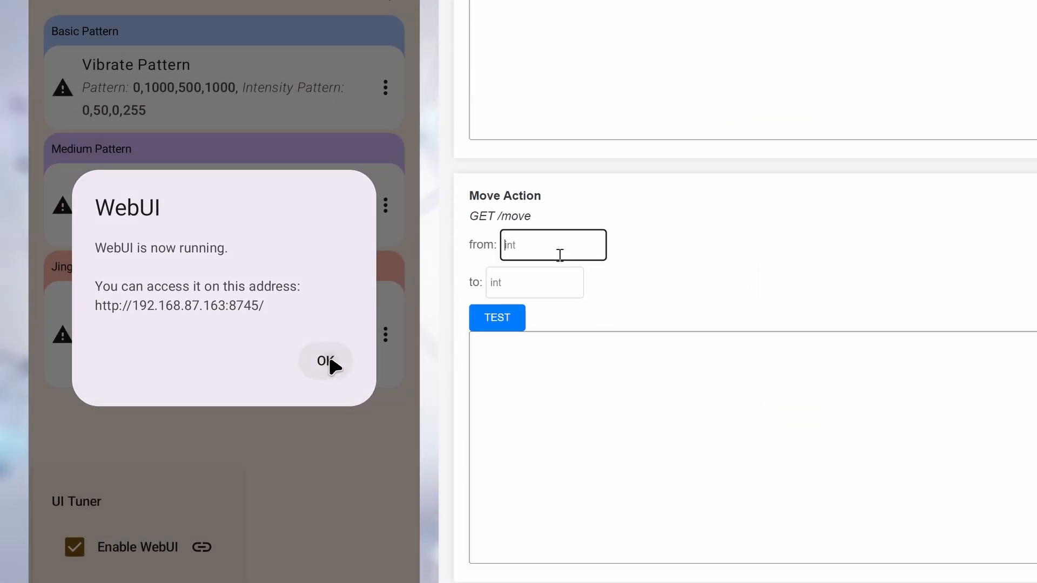
click(325, 360)
text(0)
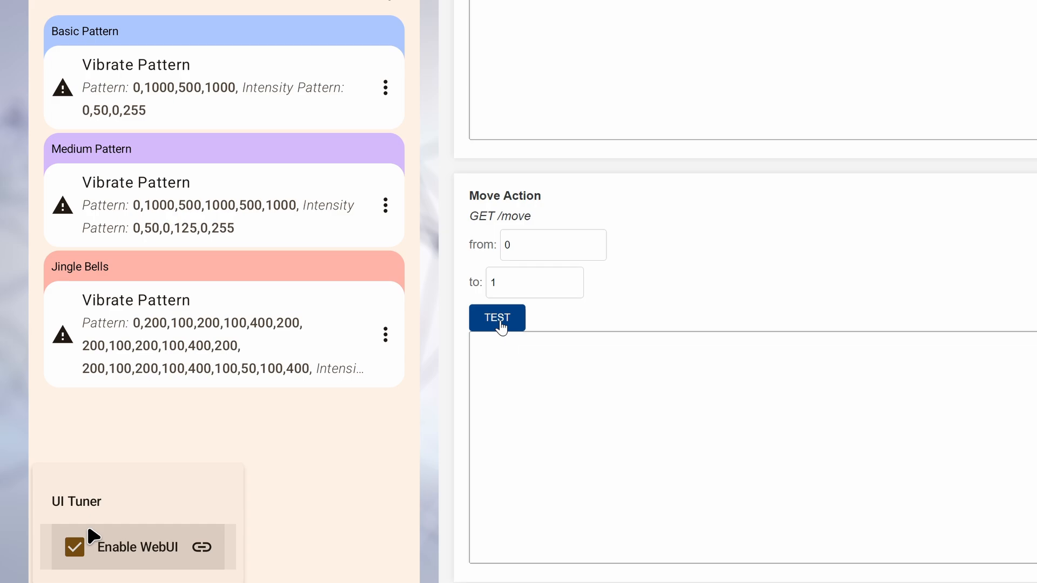
click(497, 318)
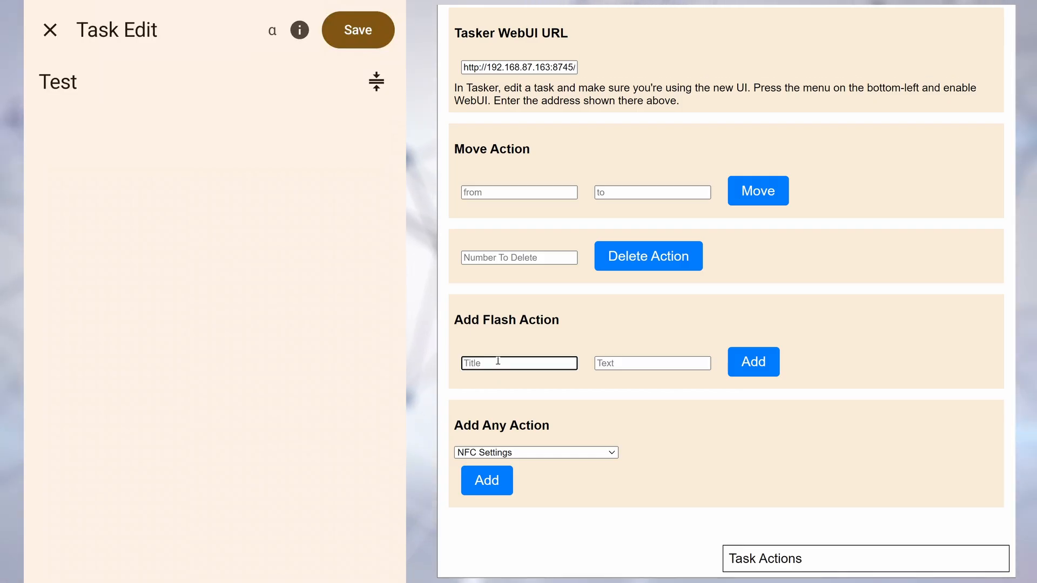
Add a Flash action titled 'WebUI' with text 'Hello!' from the WebUI page
text(WebUI)
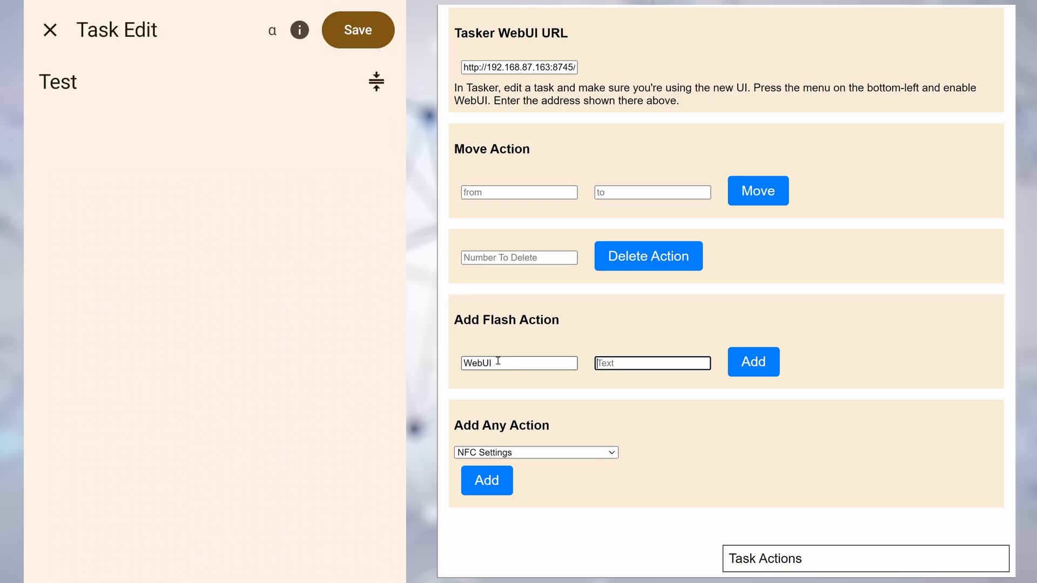
text(Hello!)
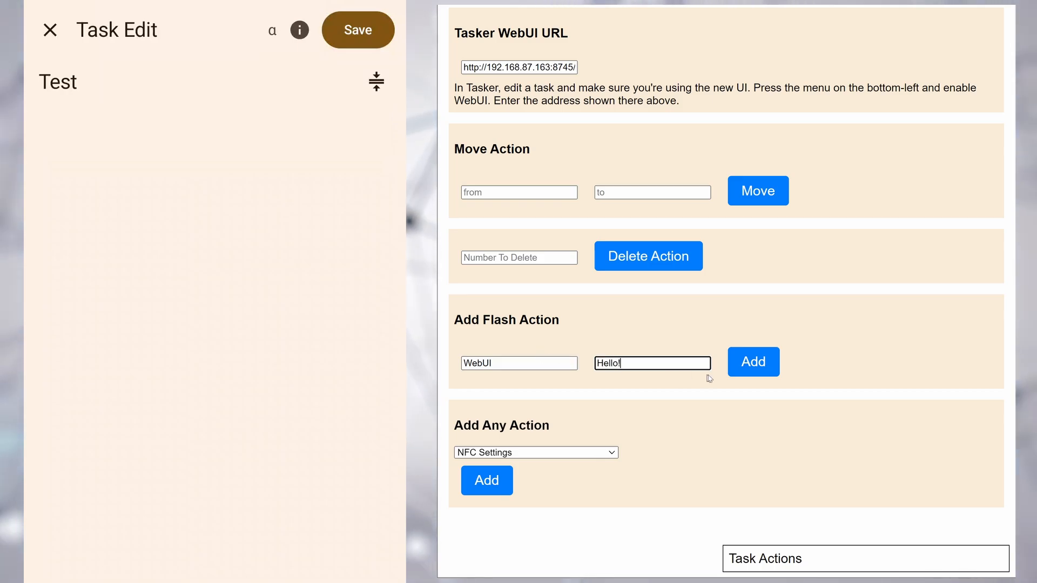
click(752, 362)
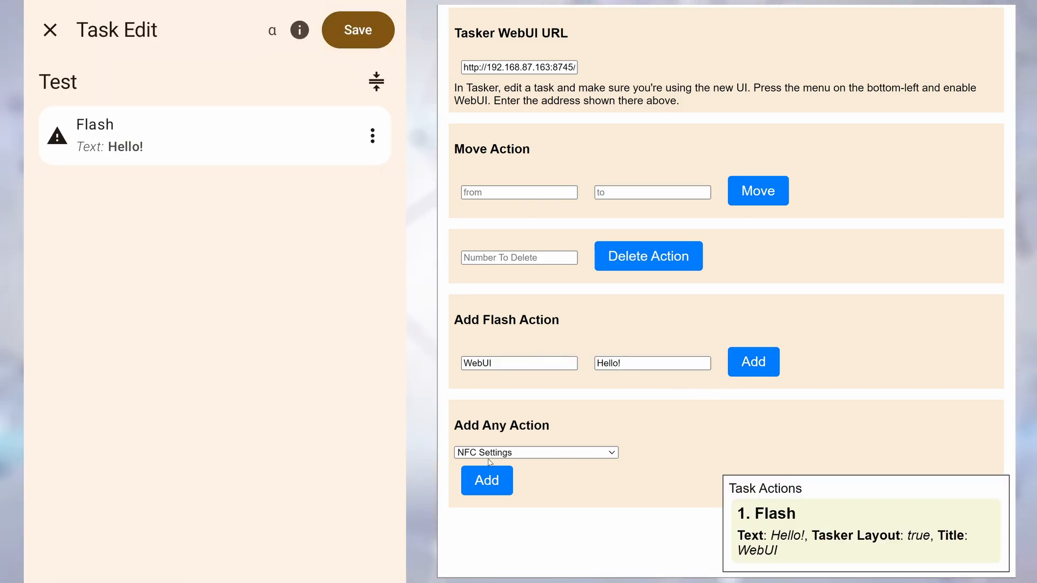
Add an NFC Settings action to Test through the Add Any Action form
click(536, 452)
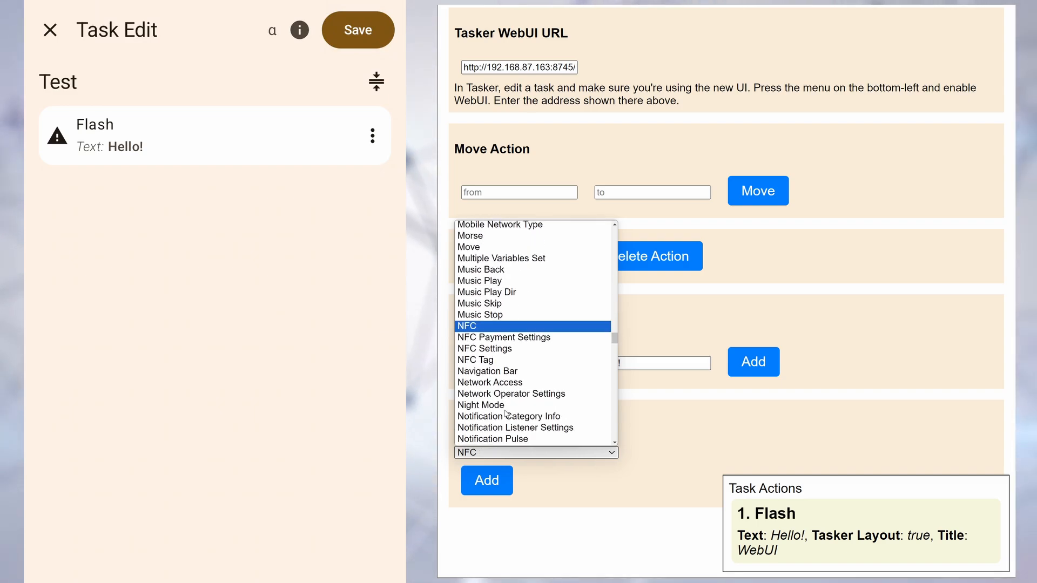
click(486, 481)
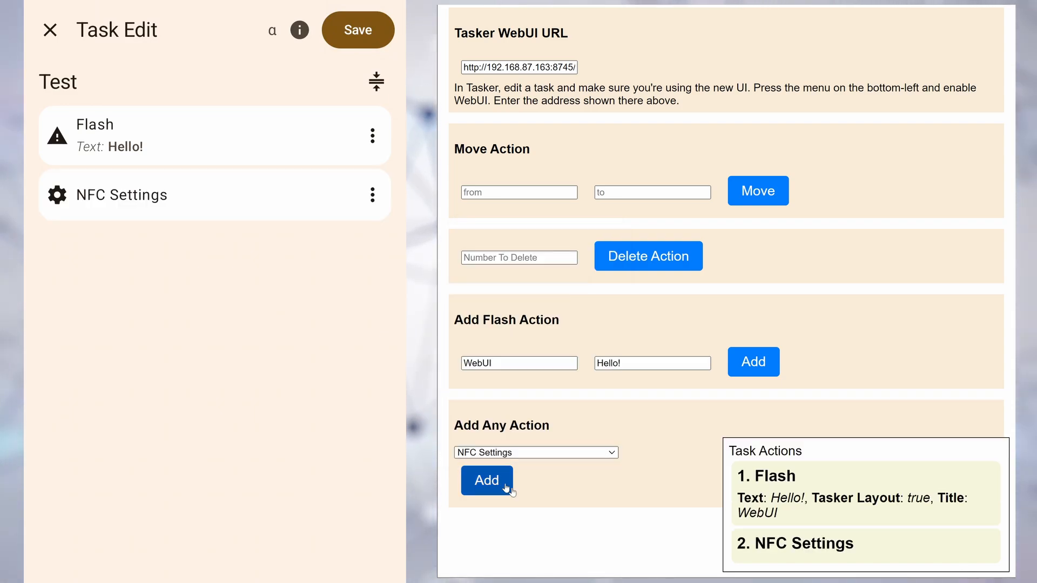
click(357, 29)
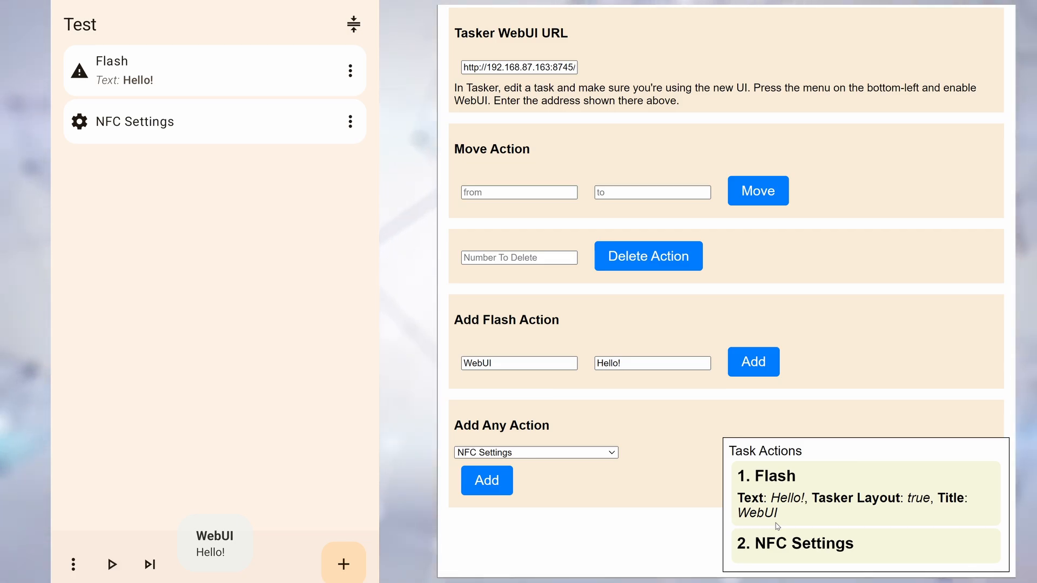
click(156, 122)
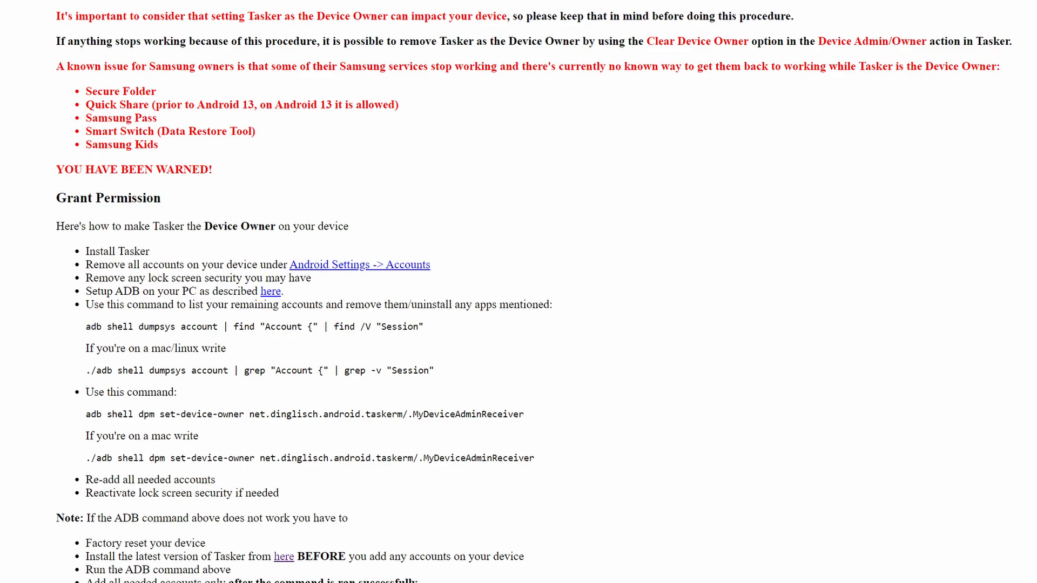
Scroll the Device Owner guide to the ADB Grant Permission section
scroll(down, 3)
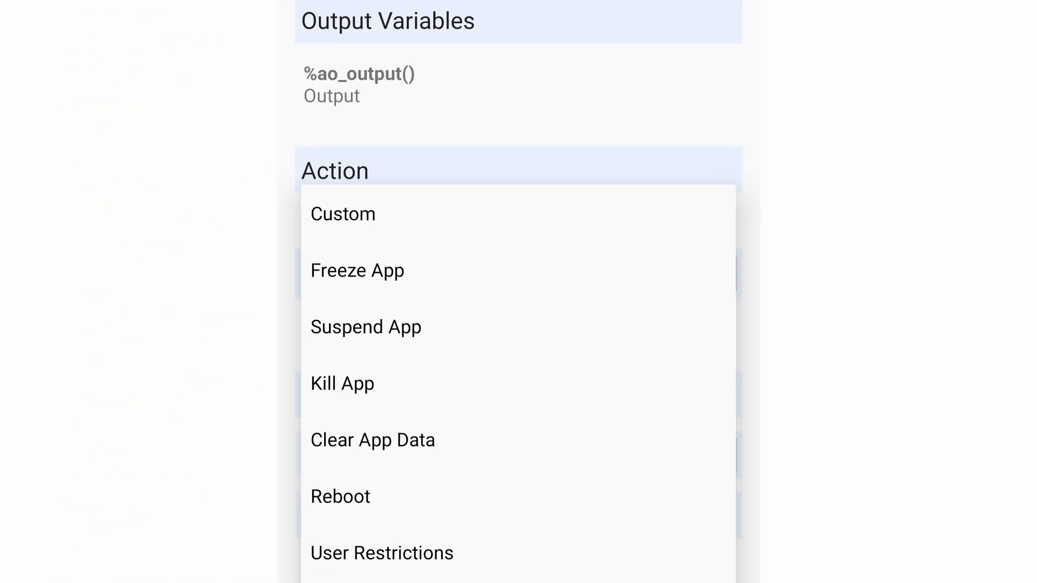
Scroll the Device Owner action options through Freeze, Suspend, Kill, Reboot and Uninstall App
scroll(down, 3)
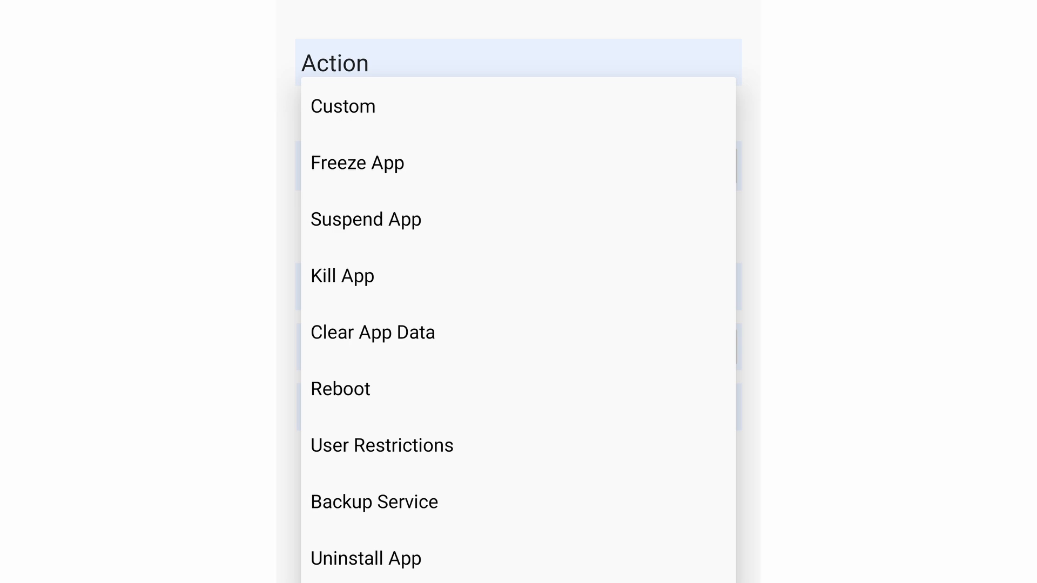
scroll(down, 3)
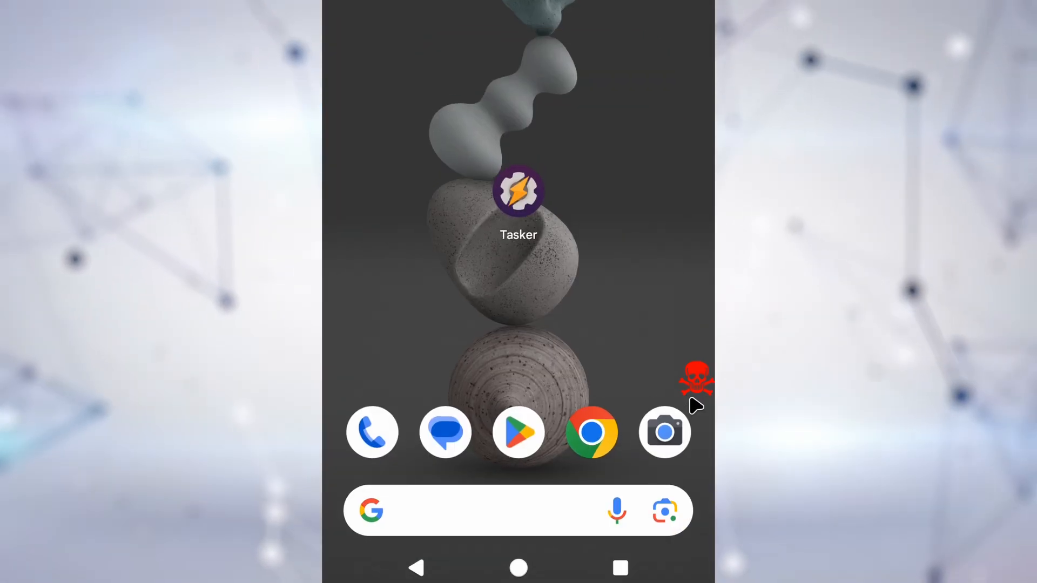
Try launching the suspended Chrome app and close the 'Blocked by work policy' dialog
click(518, 192)
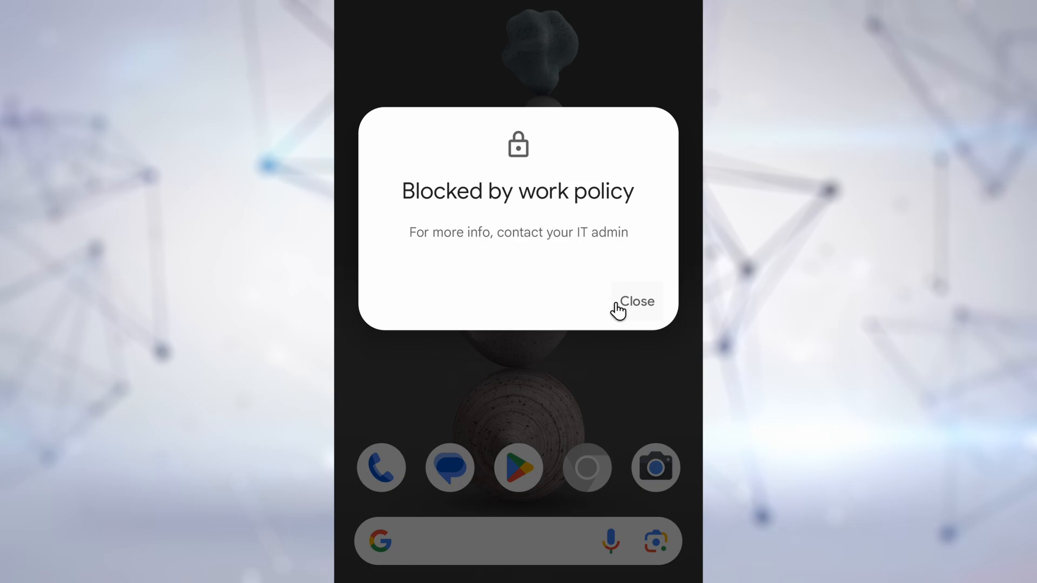
click(636, 301)
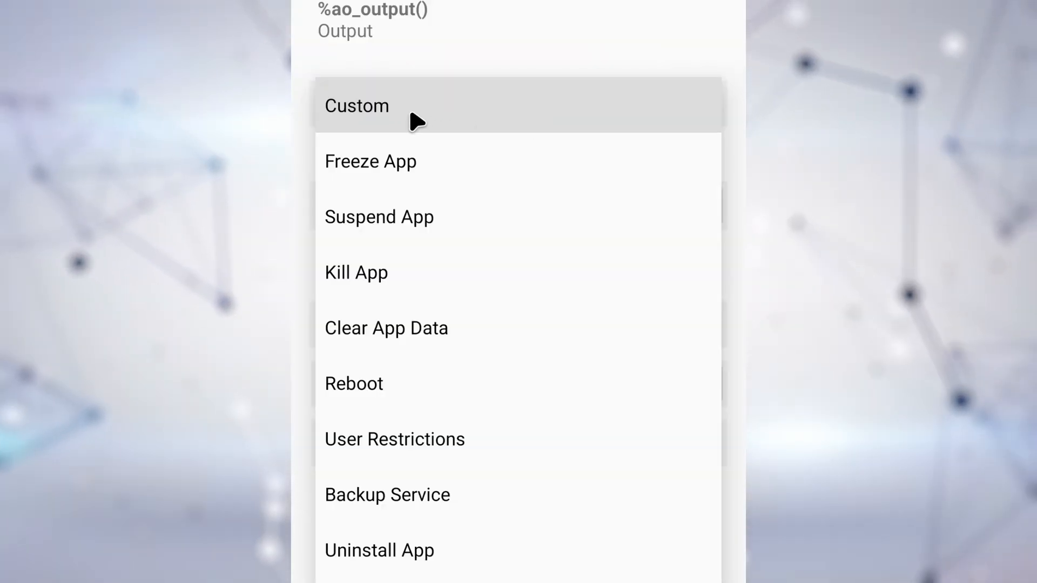
Set the device action to Custom and browse the device policy function list
click(356, 106)
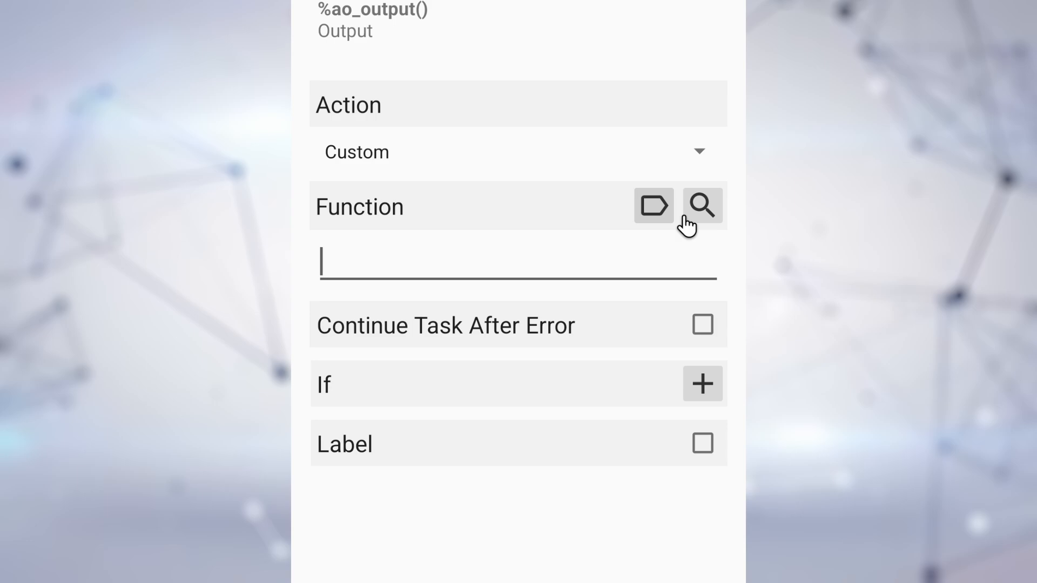
click(702, 206)
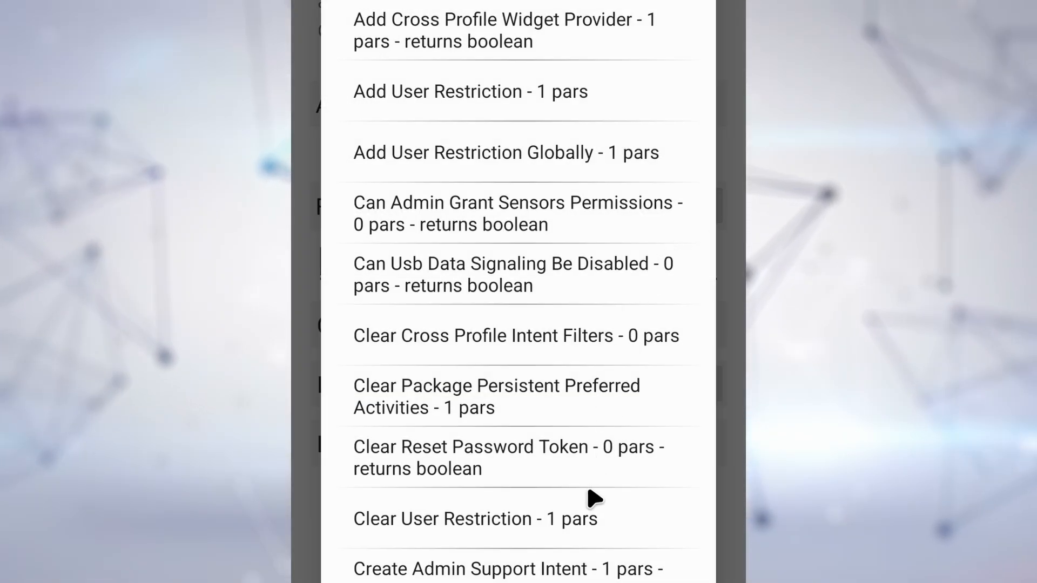
scroll(down, 3)
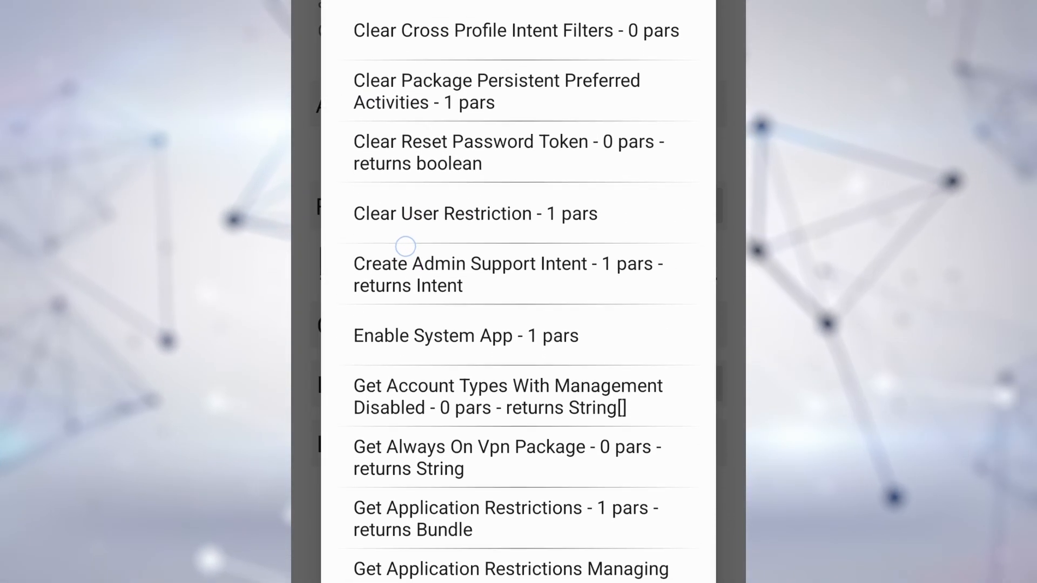
scroll(down, 3)
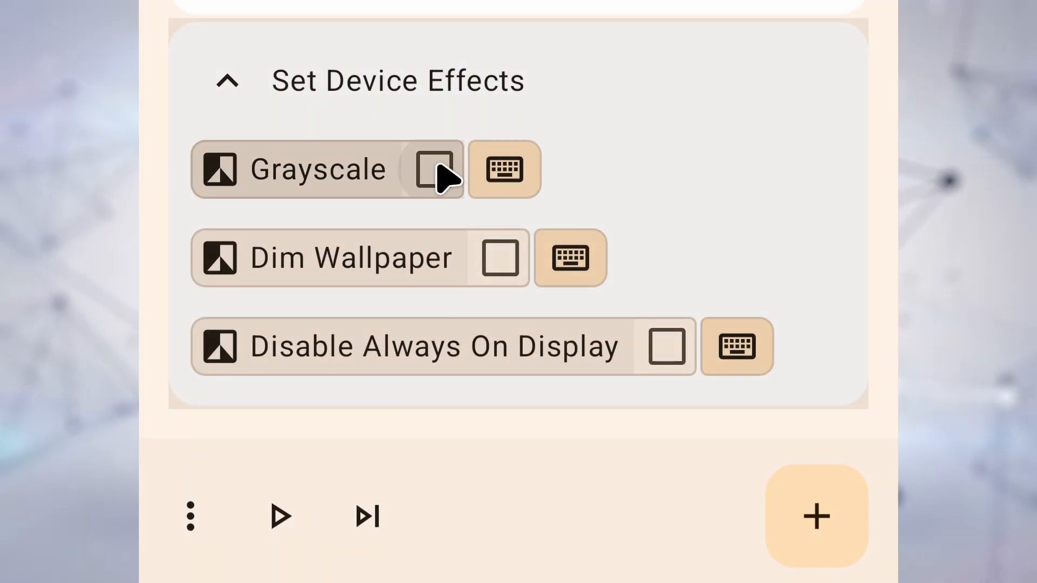
Test Grayscale with Play and uncheck it, then check Disable Always On Display
click(432, 169)
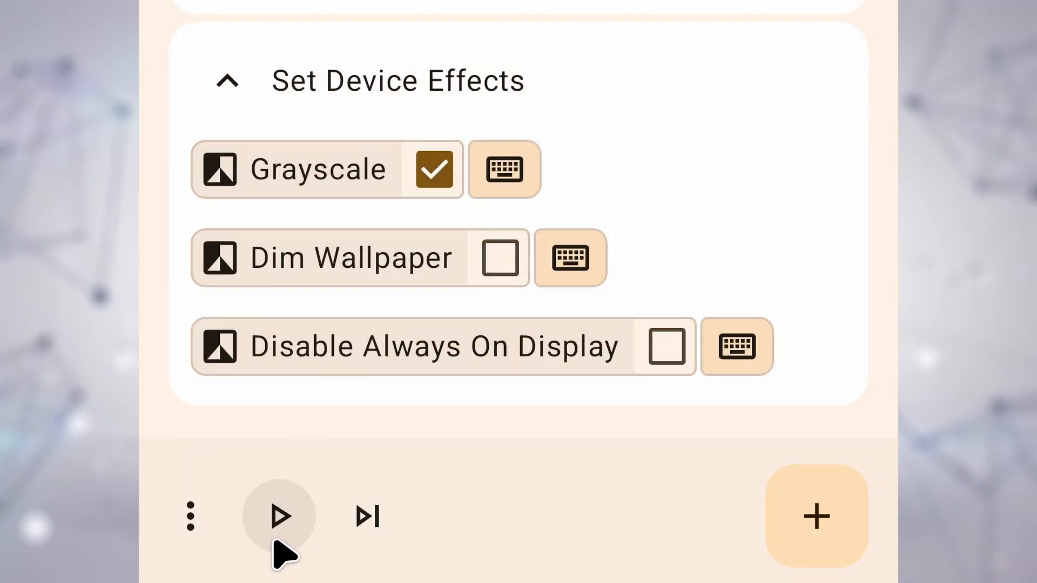
click(279, 517)
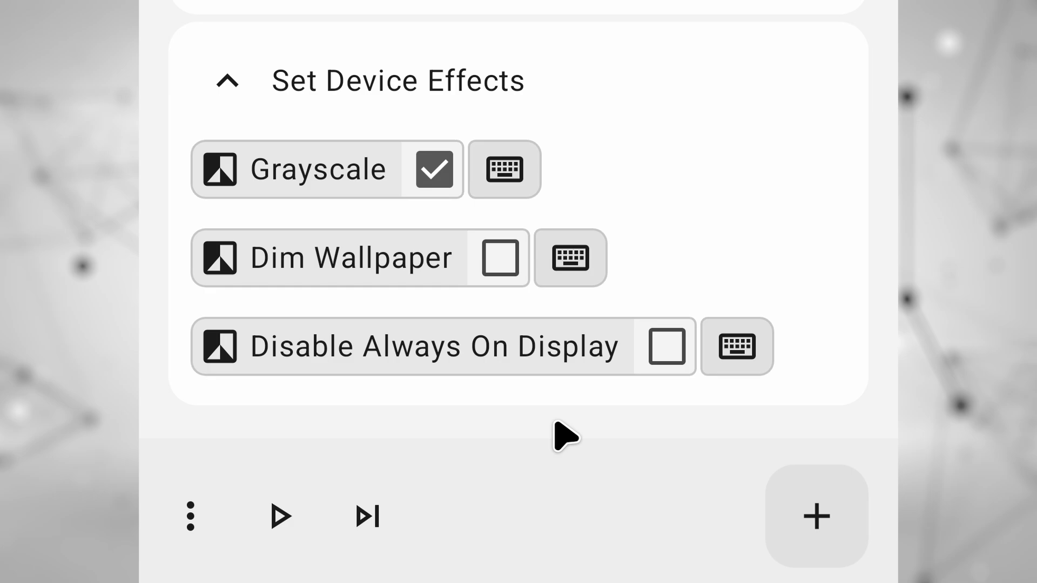
mouse_move(516, 470)
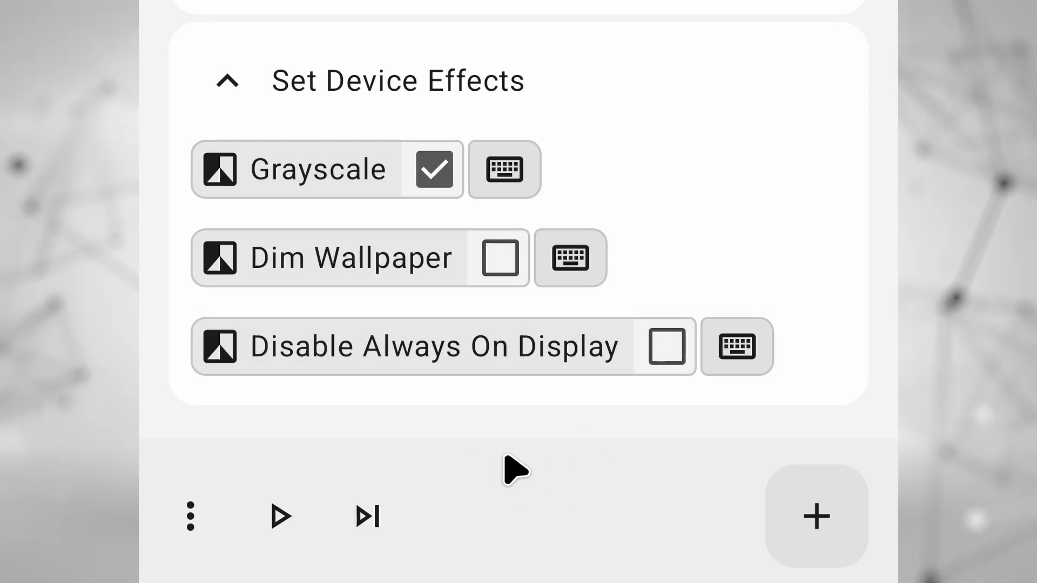
click(433, 169)
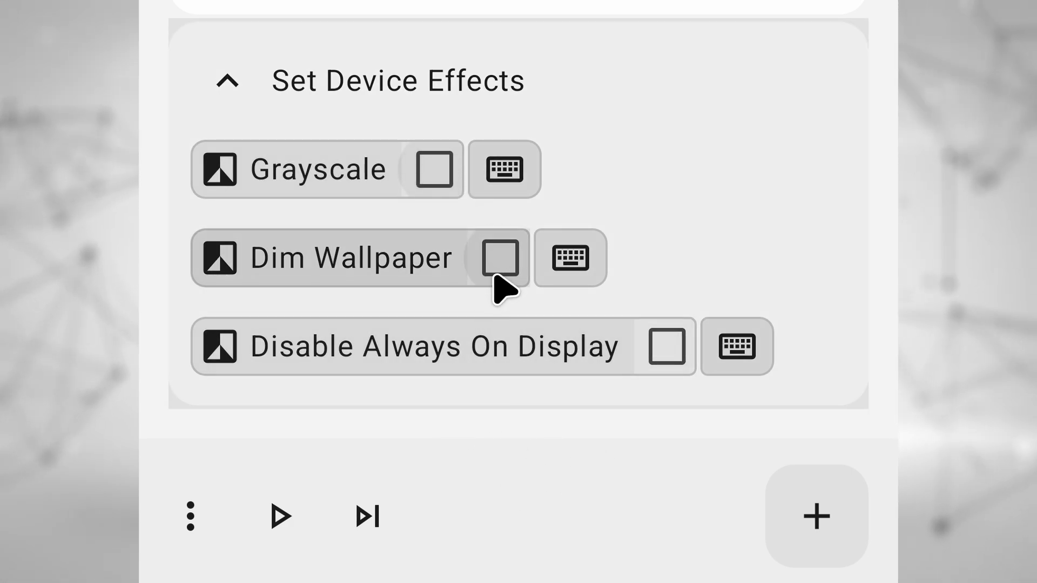
click(499, 258)
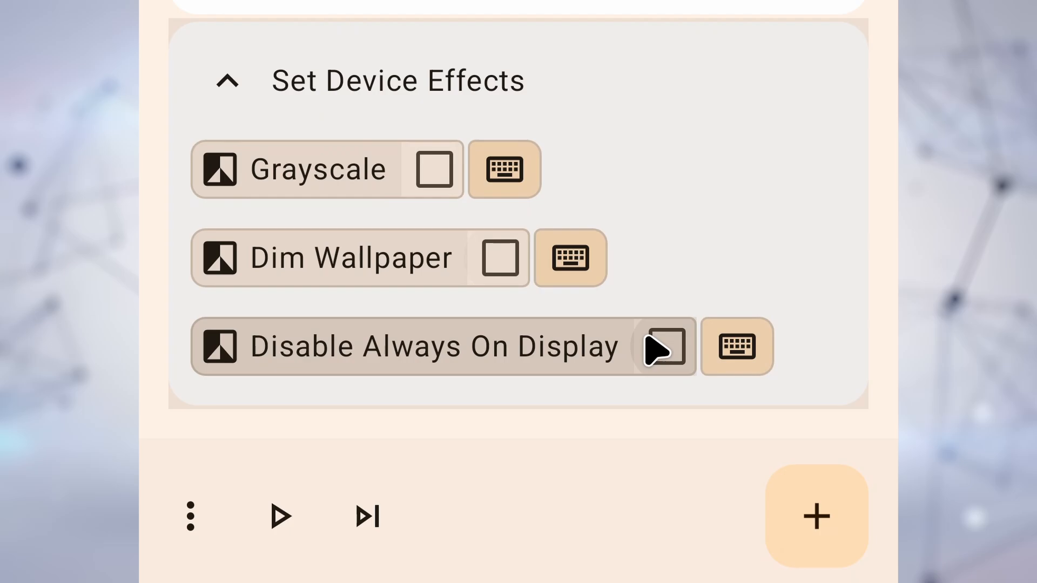
click(666, 346)
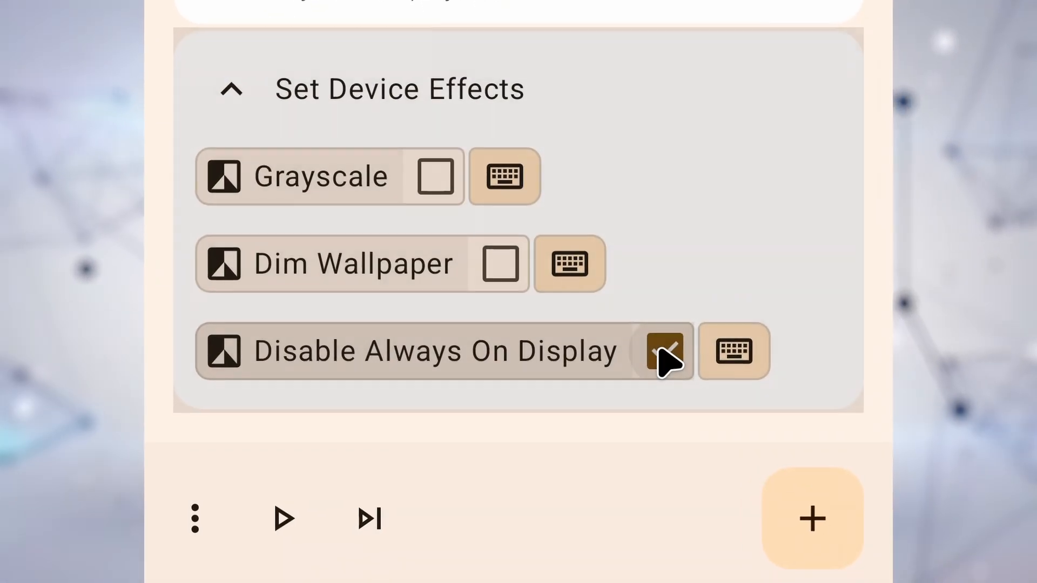
click(665, 351)
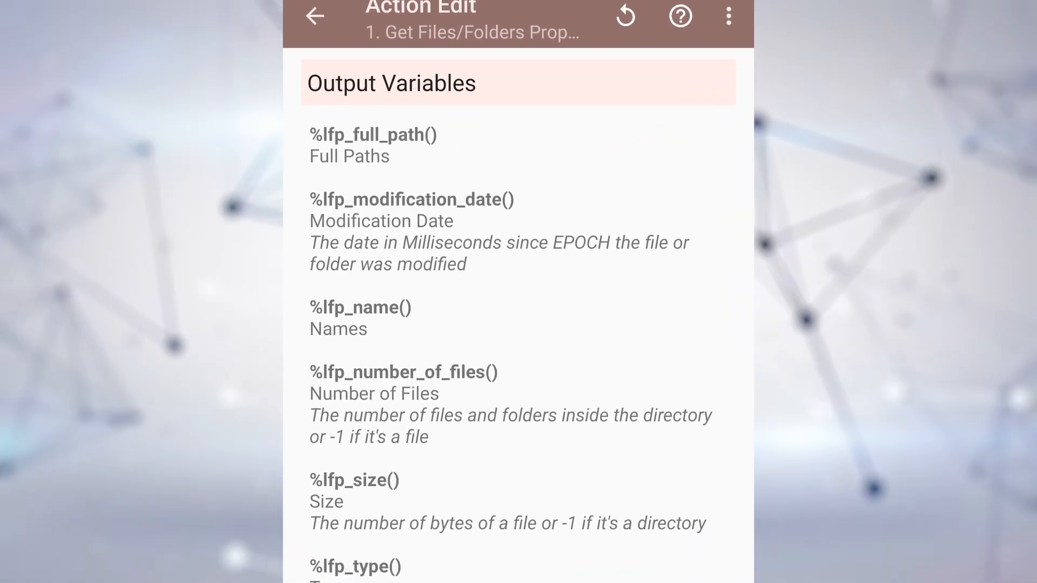
Review the Get Files/Folders Properties outputs and set Other Filters to Image
scroll(down, 3)
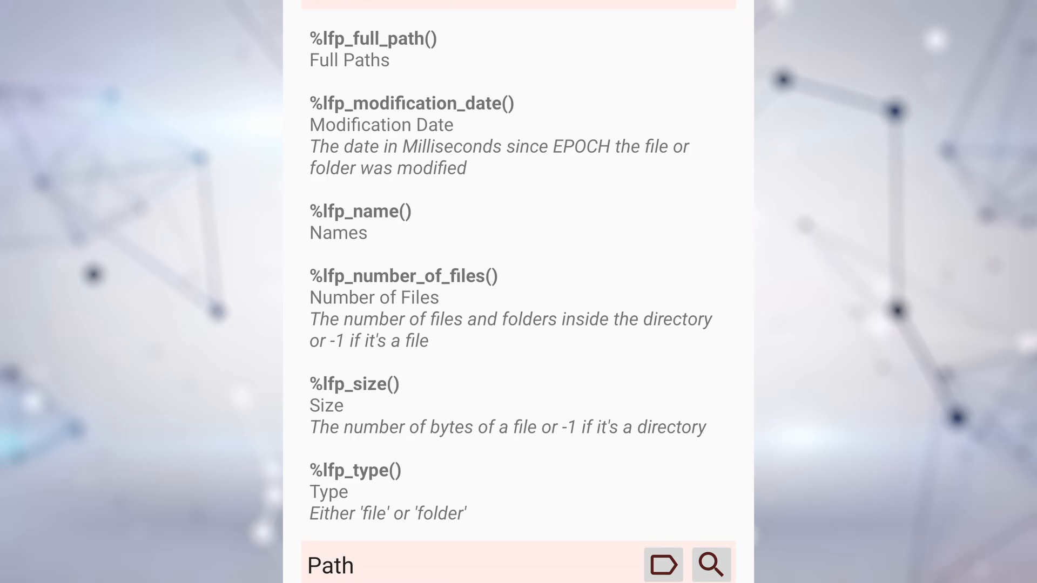
scroll(down, 3)
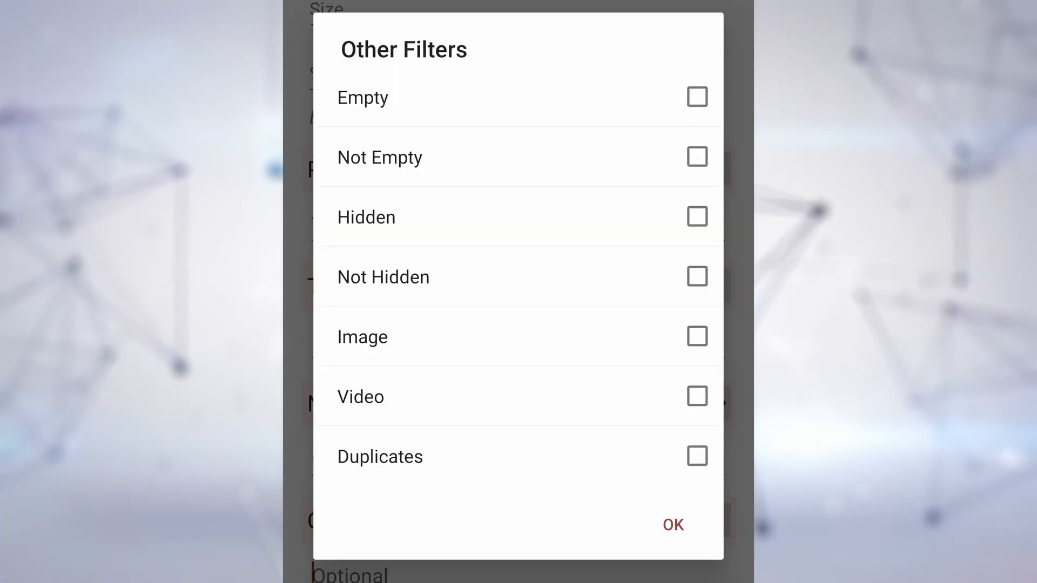
click(697, 337)
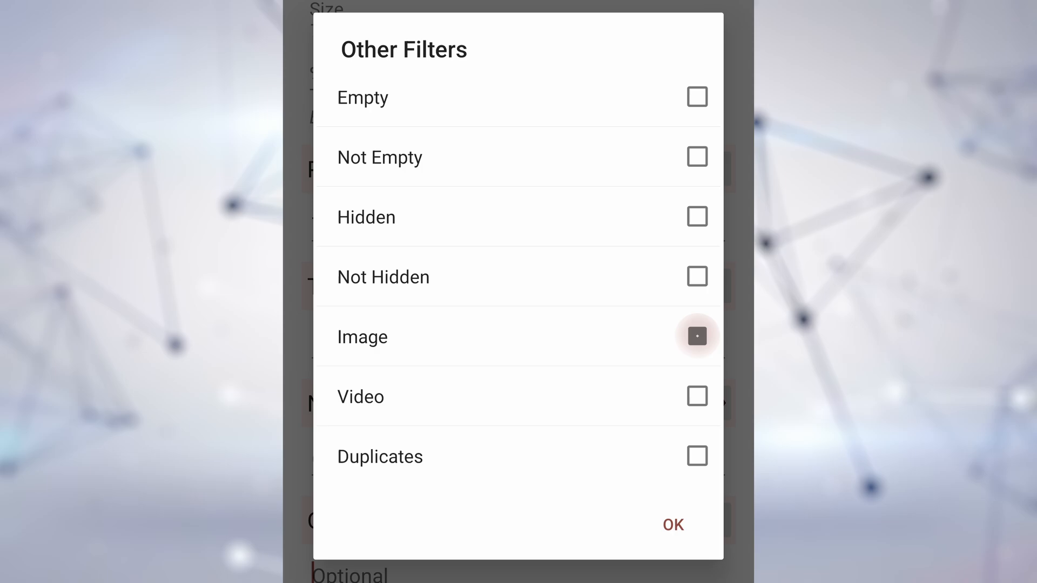
click(674, 524)
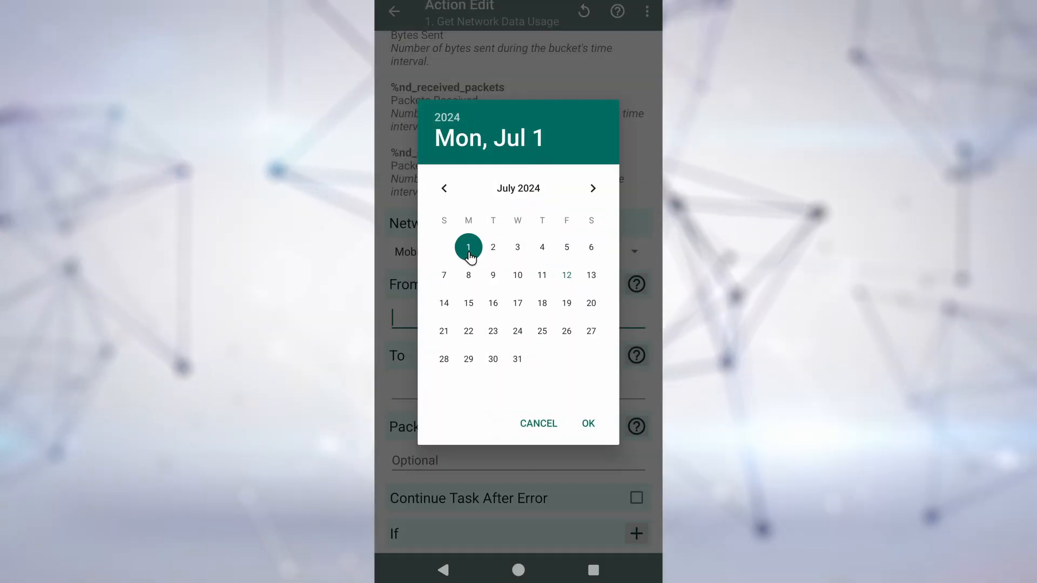
Set Get Network Data Usage to start July 1 at 00:00, then return to the task
click(587, 423)
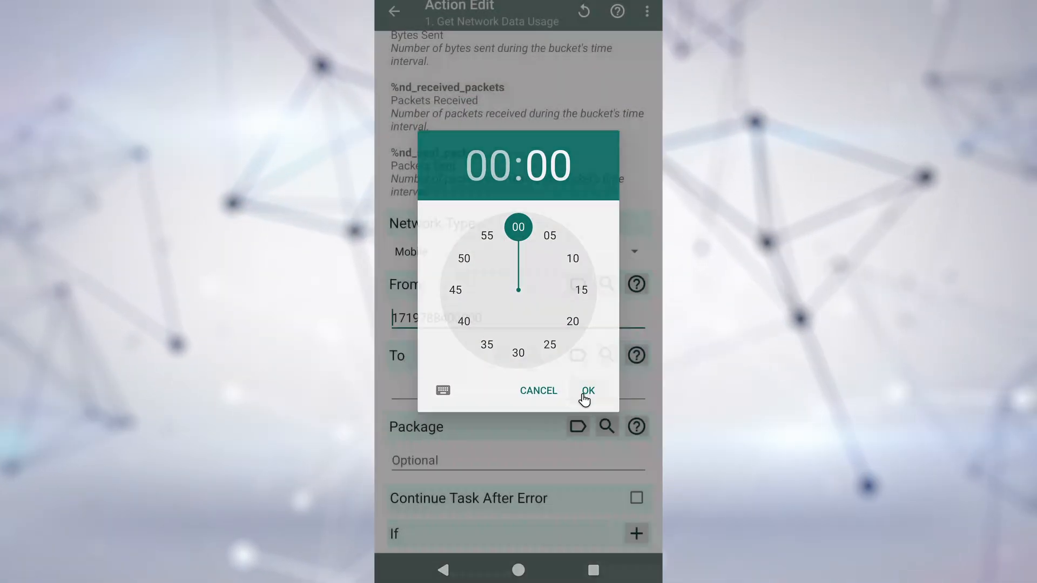
click(588, 390)
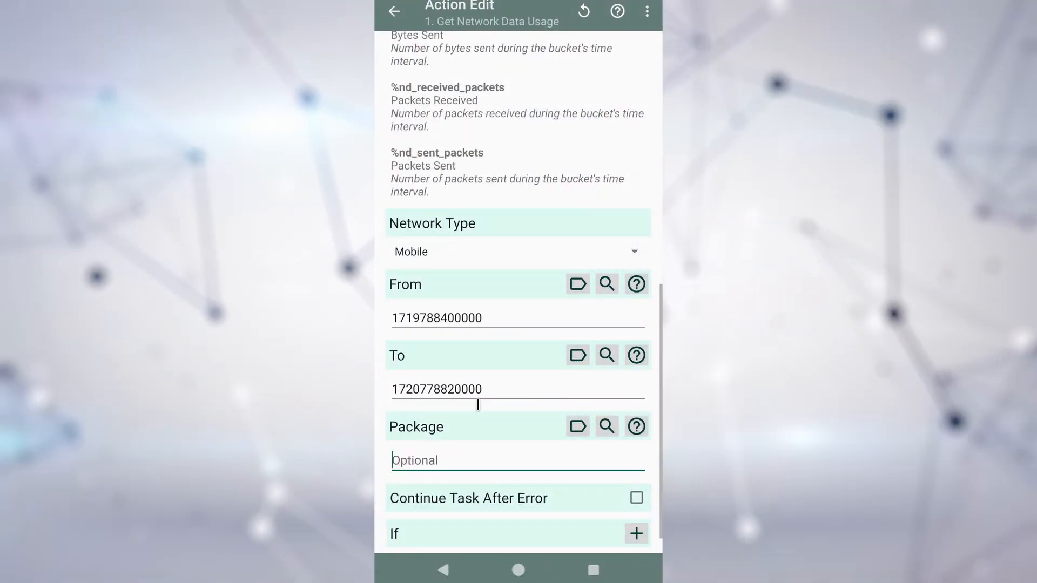
click(394, 11)
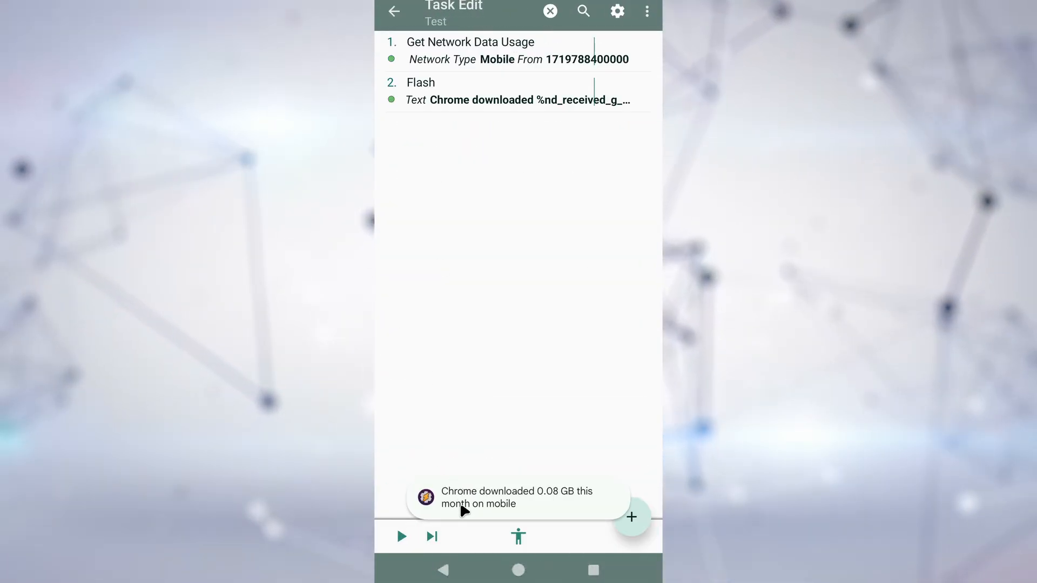